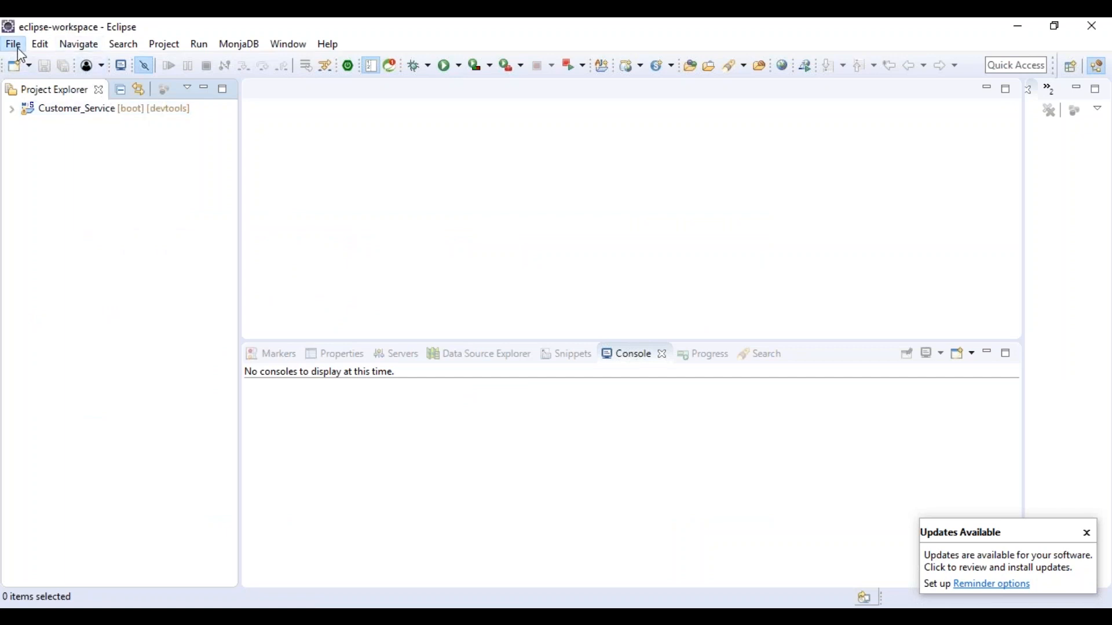
{"action": "mouse_move", "coordinate": [362, 71]}
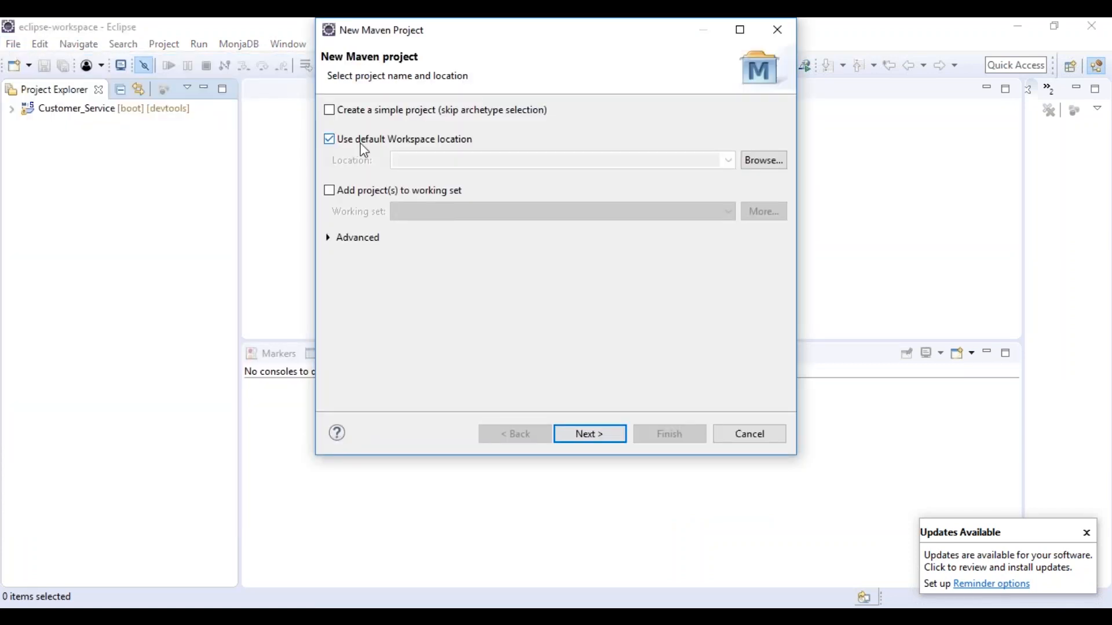
Step through the new Maven project wizard to the artifact details, then cancel it.
{"action": "left_click", "coordinate": [329, 110]}
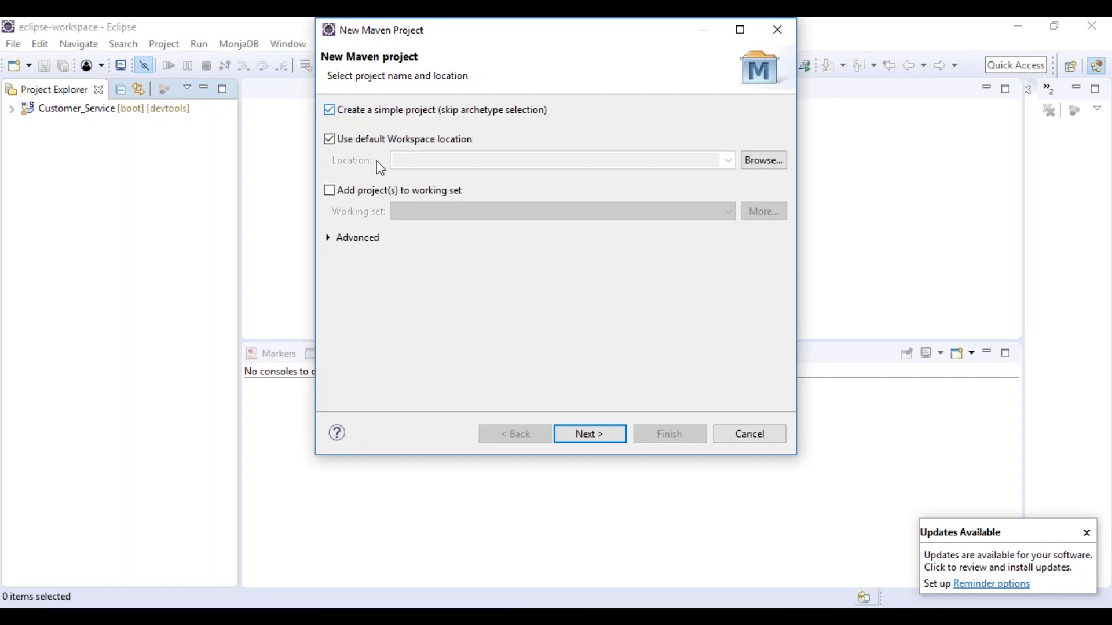
{"action": "left_click", "coordinate": [589, 433]}
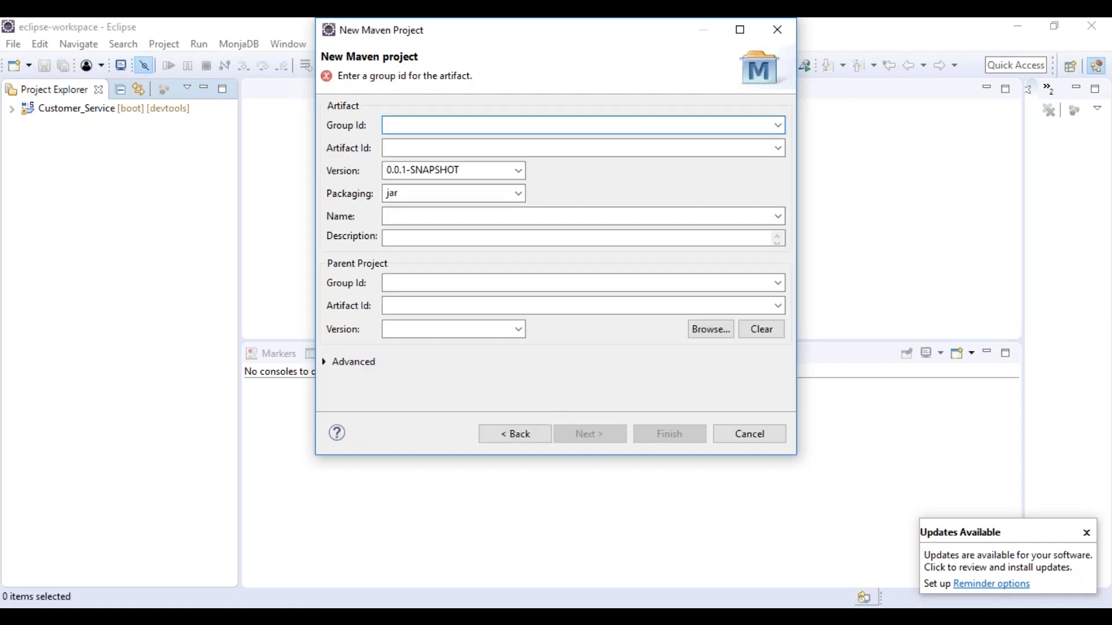
{"action": "left_click", "coordinate": [575, 125]}
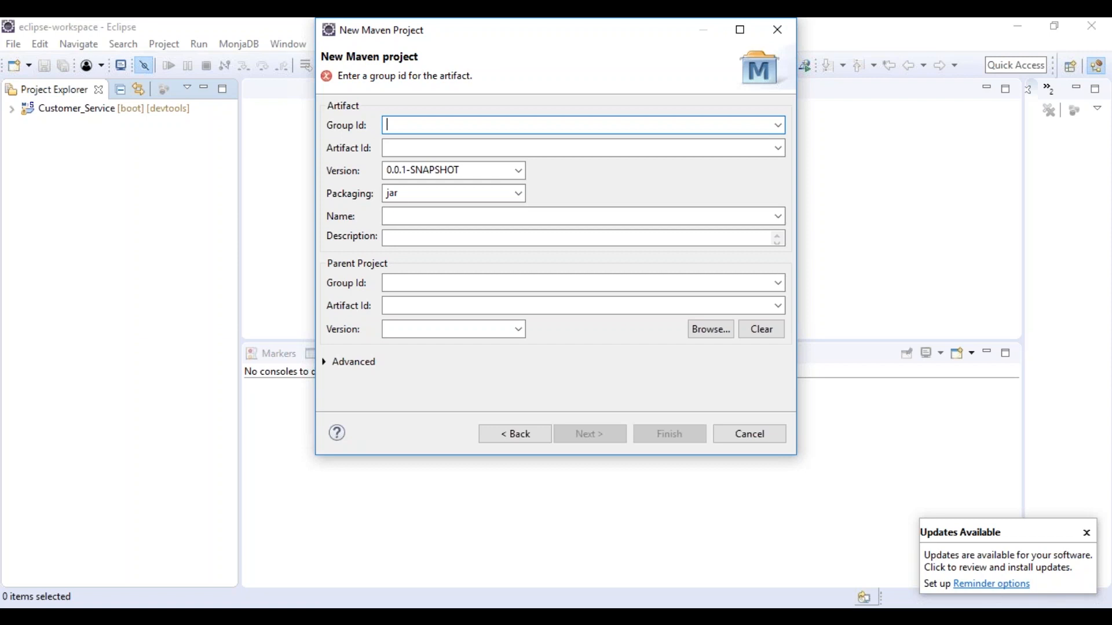
{"action": "left_click", "coordinate": [748, 433]}
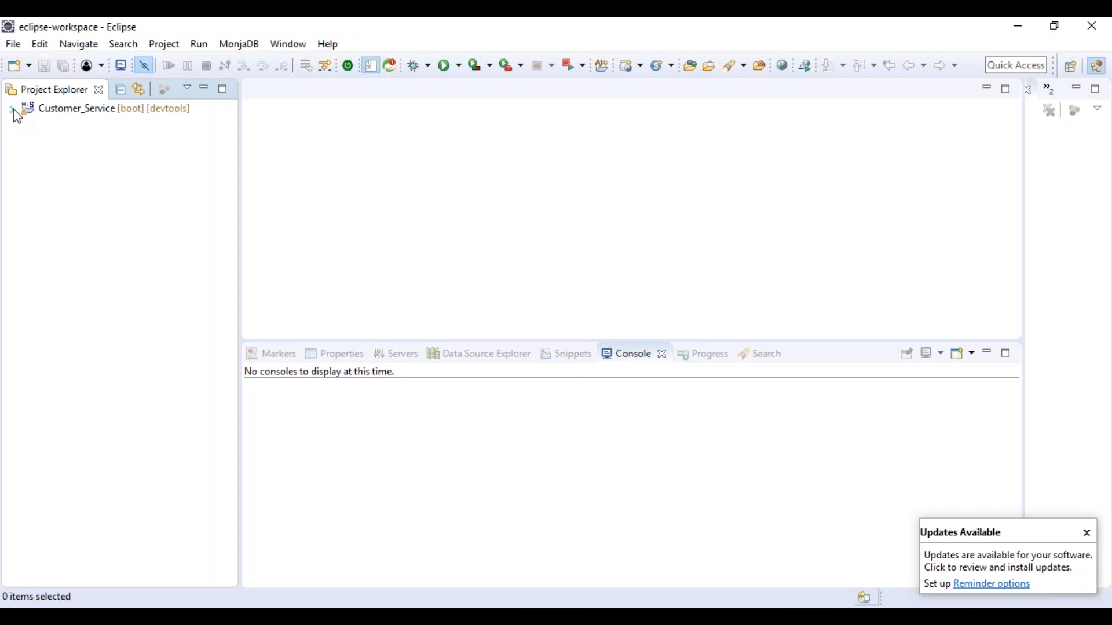
Expand Customer_Service and CustomerService.java to show its packages, tests and class.
{"action": "left_click", "coordinate": [13, 110]}
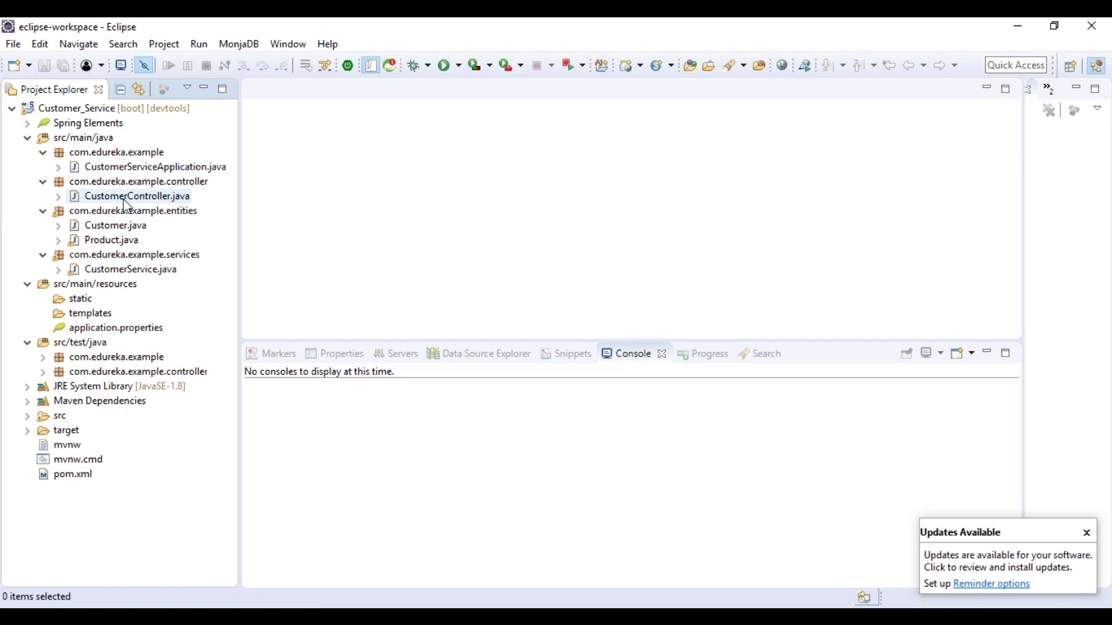
{"action": "mouse_move", "coordinate": [141, 206]}
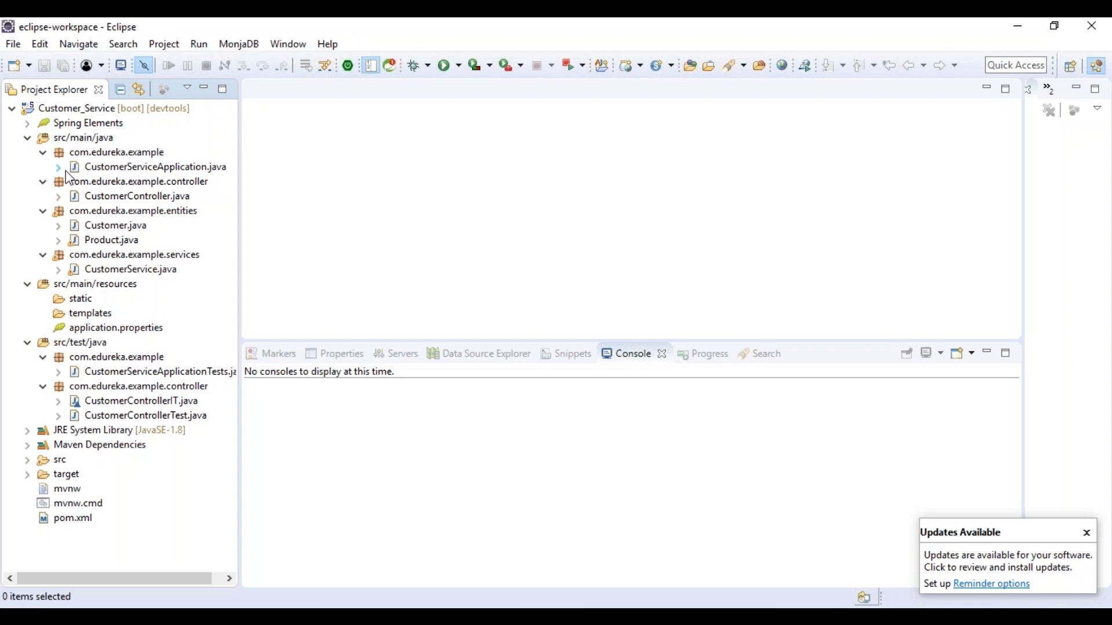
{"action": "mouse_move", "coordinate": [40, 407]}
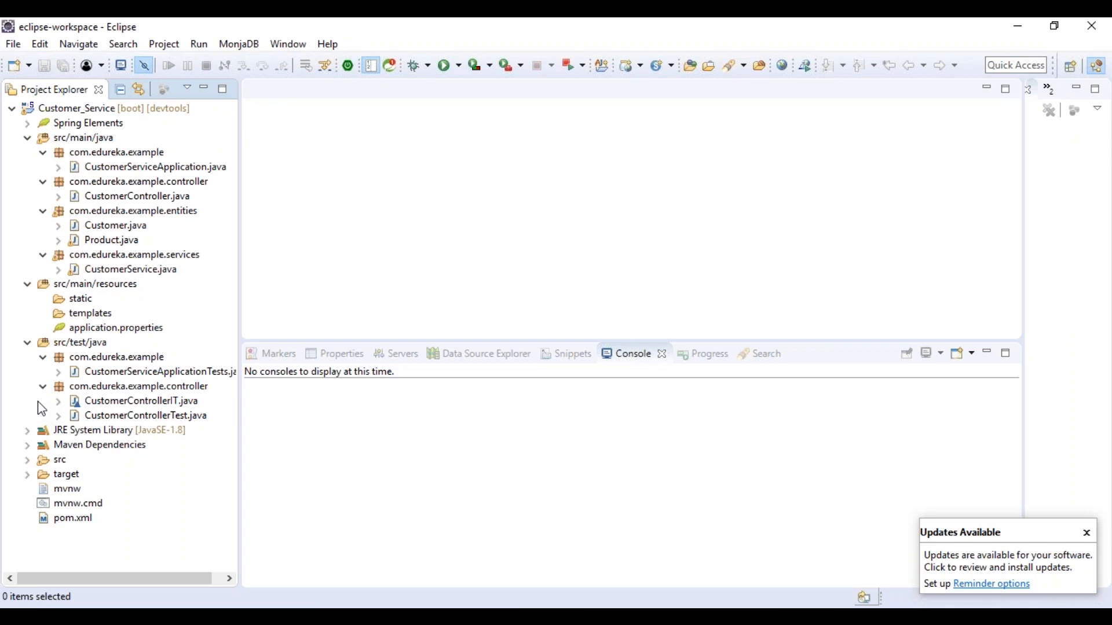
{"action": "left_click", "coordinate": [58, 269]}
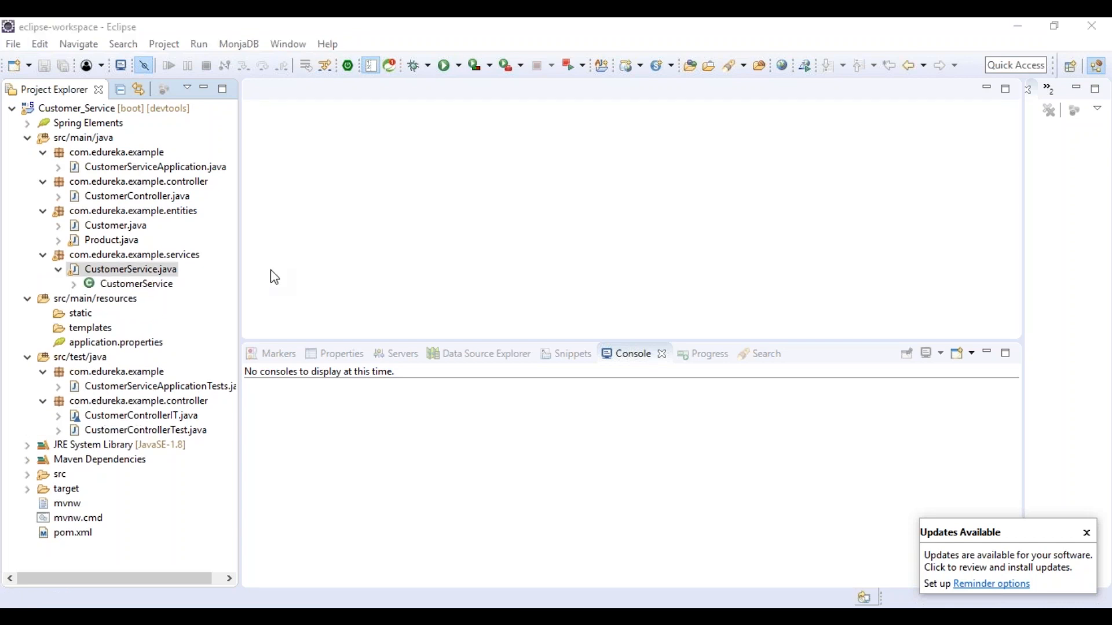
Read through CustomerService.java's customer data and methods, then bring up Product.java.
{"action": "left_click", "coordinate": [130, 268]}
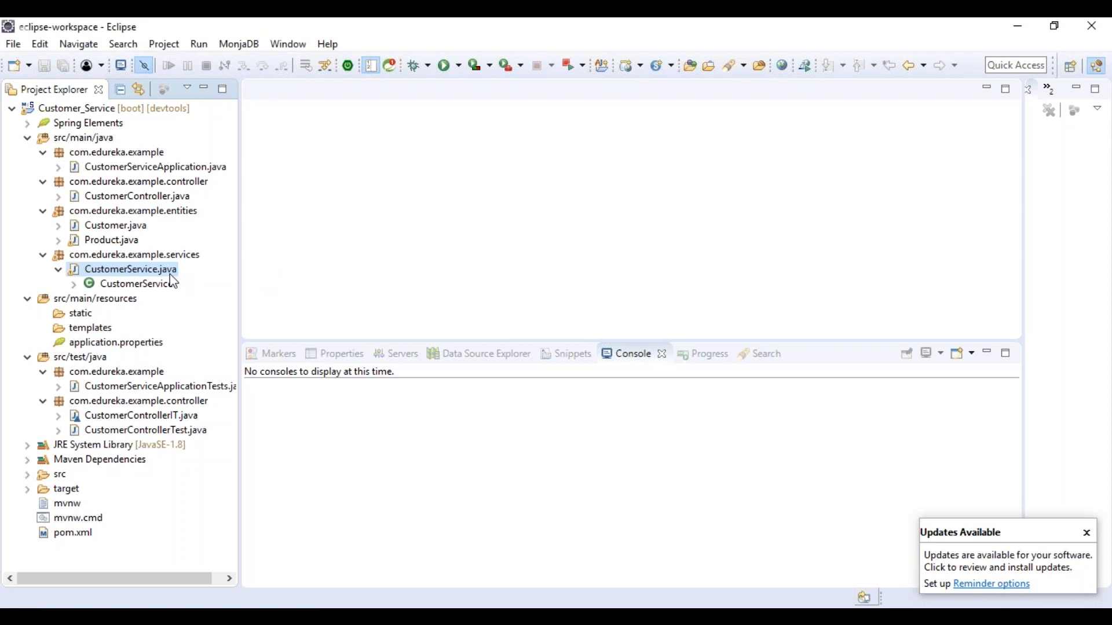
{"action": "double_click", "coordinate": [130, 269]}
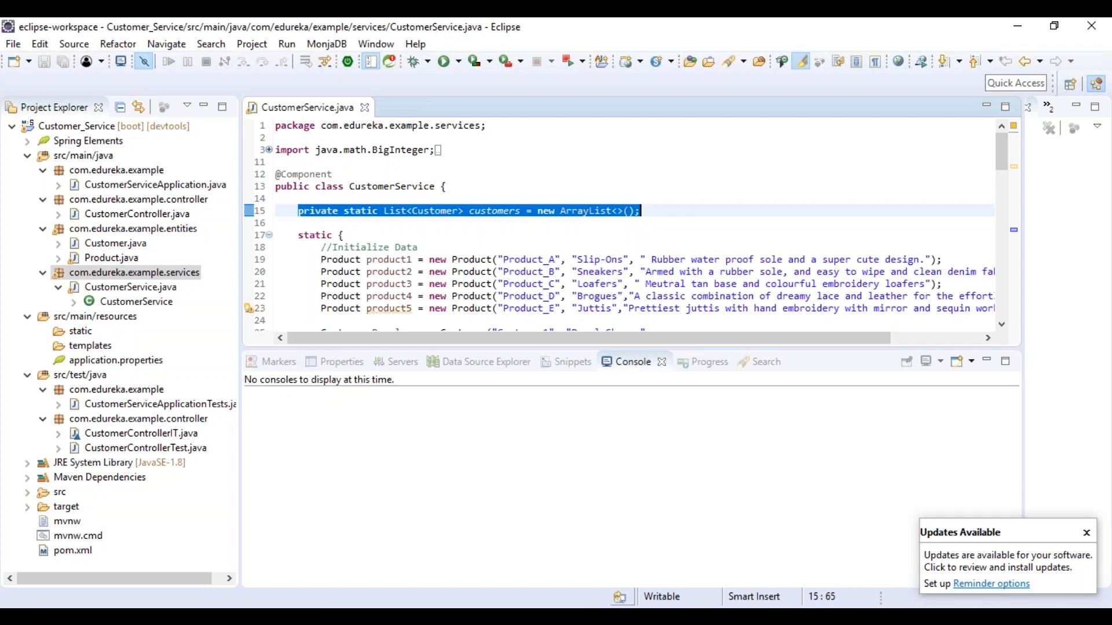
{"action": "scroll", "scroll_direction": "down", "scroll_amount": 3}
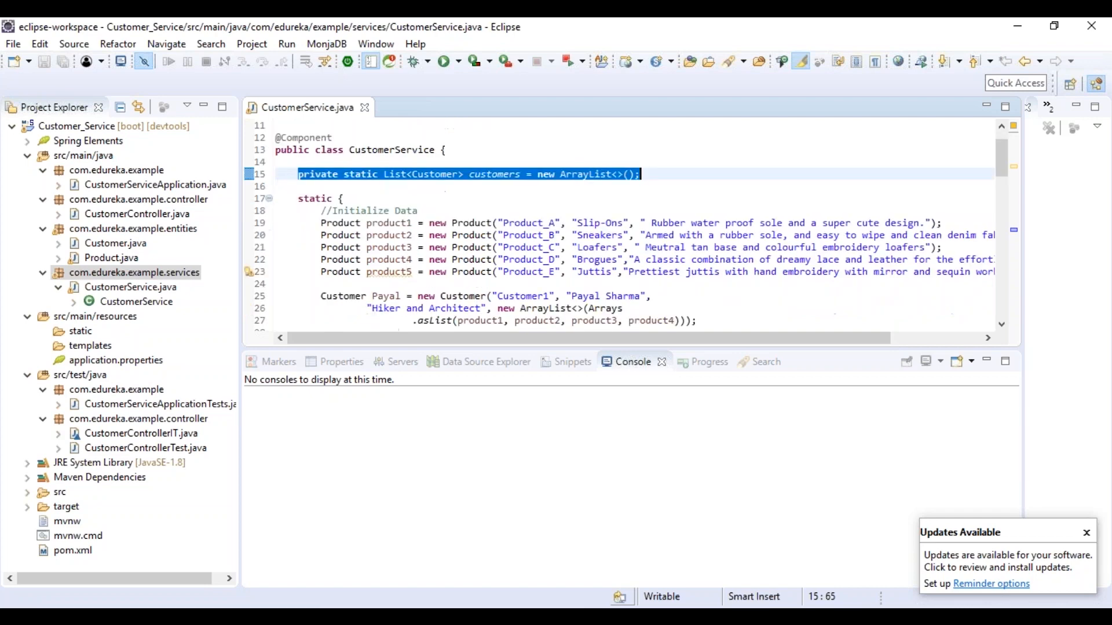
{"action": "scroll", "scroll_direction": "down", "scroll_amount": 3}
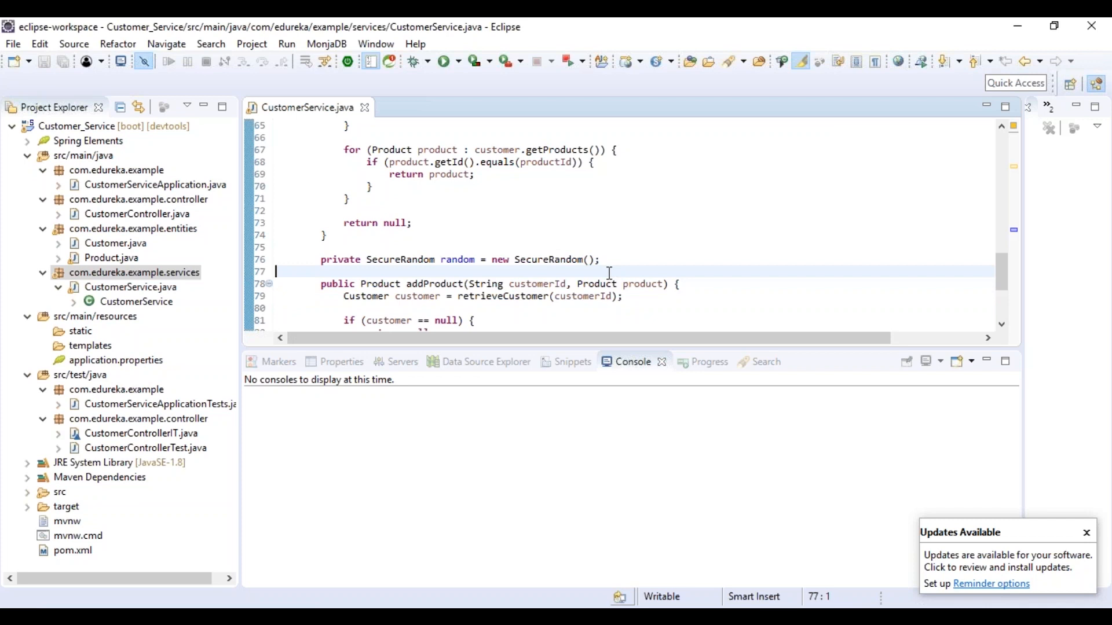
{"action": "mouse_move", "coordinate": [542, 225]}
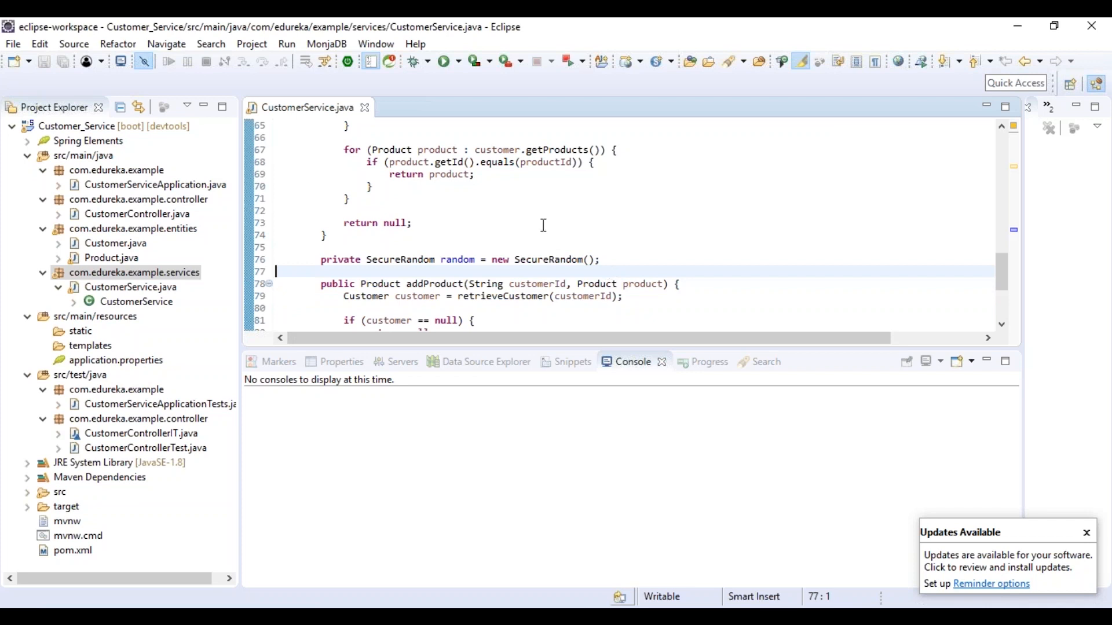
{"action": "mouse_move", "coordinate": [122, 257]}
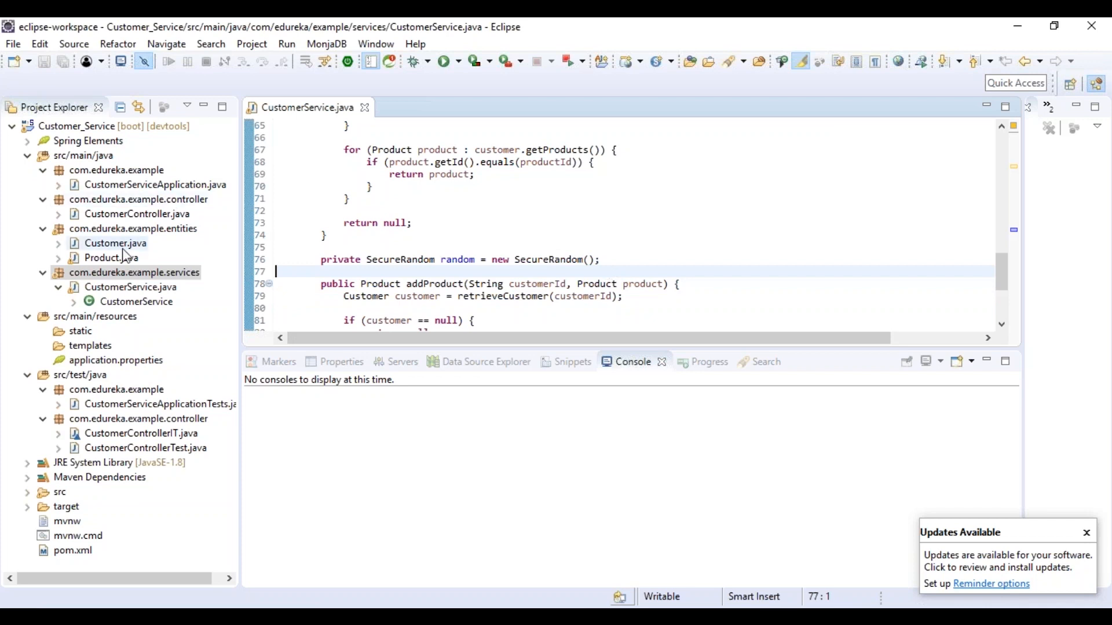
{"action": "double_click", "coordinate": [112, 257]}
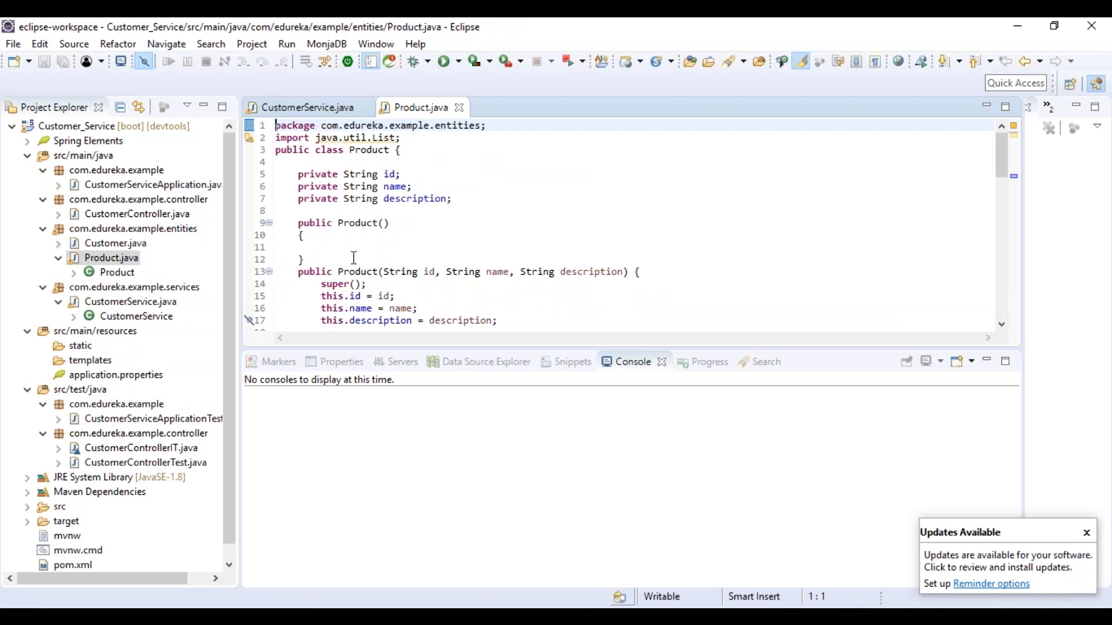
Bring up Customer.java alongside Product.java and CustomerService.java.
{"action": "left_click", "coordinate": [115, 244]}
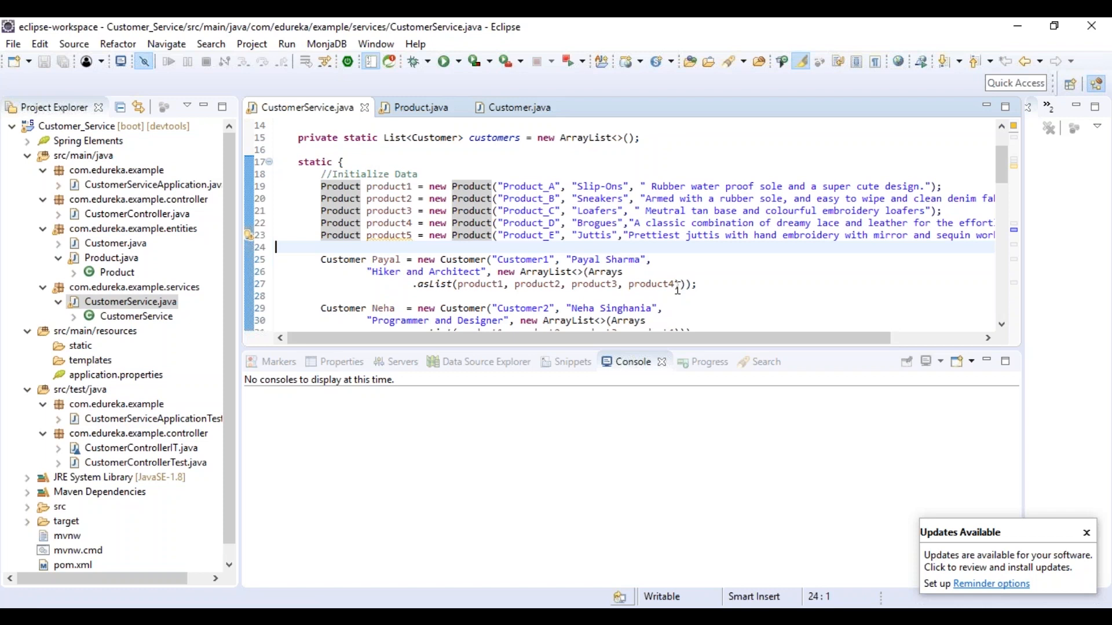
Read CustomerService.java down through retrieveAllCustomers, retrieveProducts and retrieveProduct.
{"action": "scroll", "scroll_direction": "down", "scroll_amount": 3}
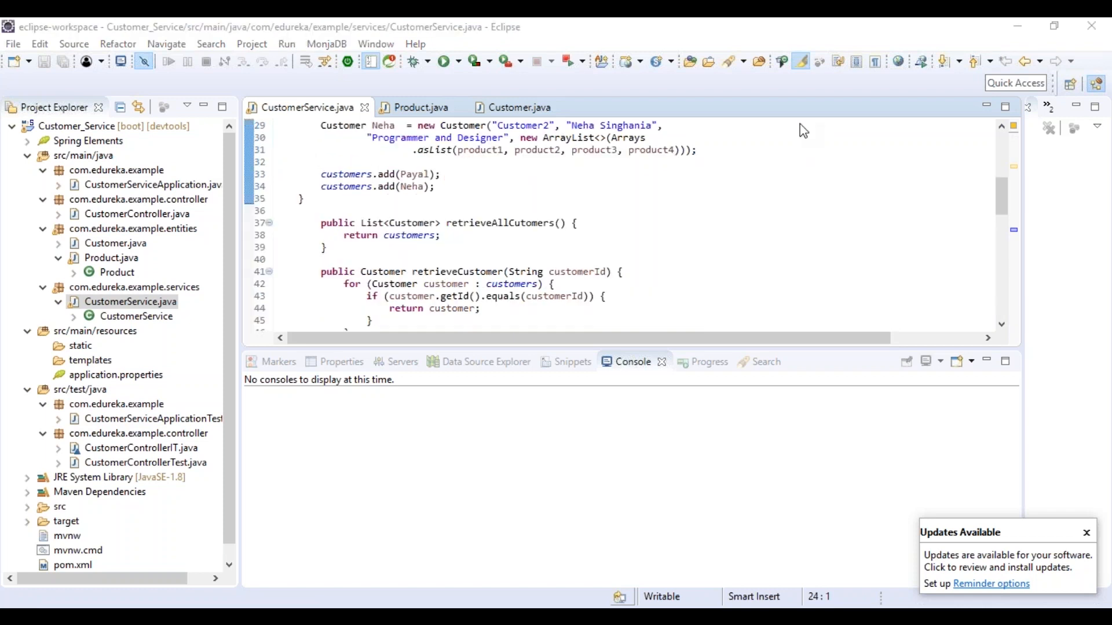
{"action": "scroll", "scroll_direction": "down", "scroll_amount": 3}
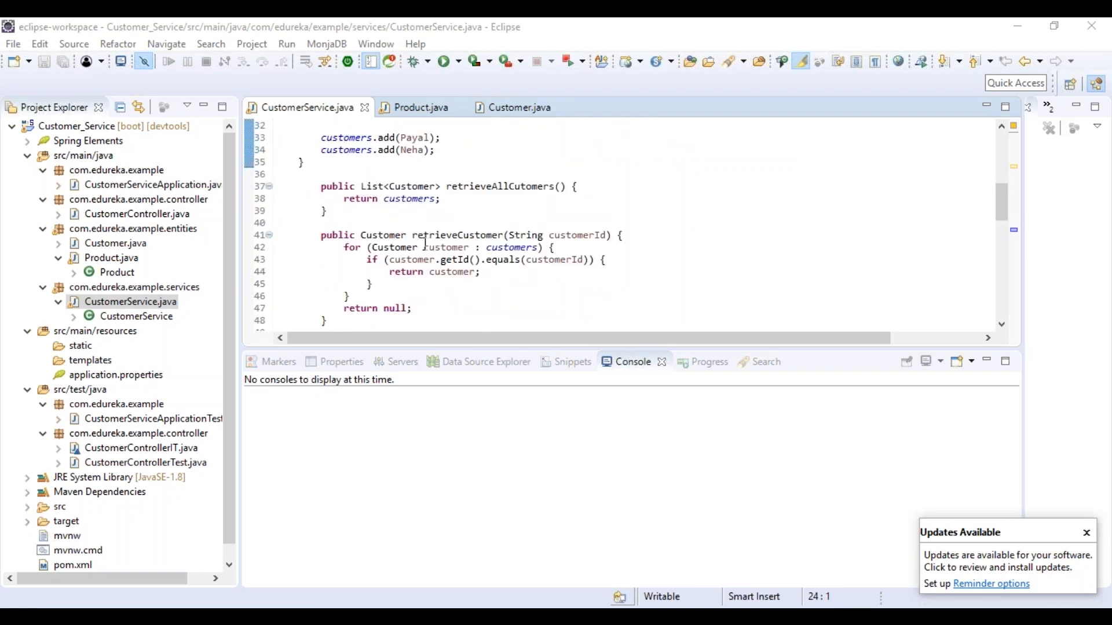
{"action": "scroll", "scroll_direction": "down", "scroll_amount": 3}
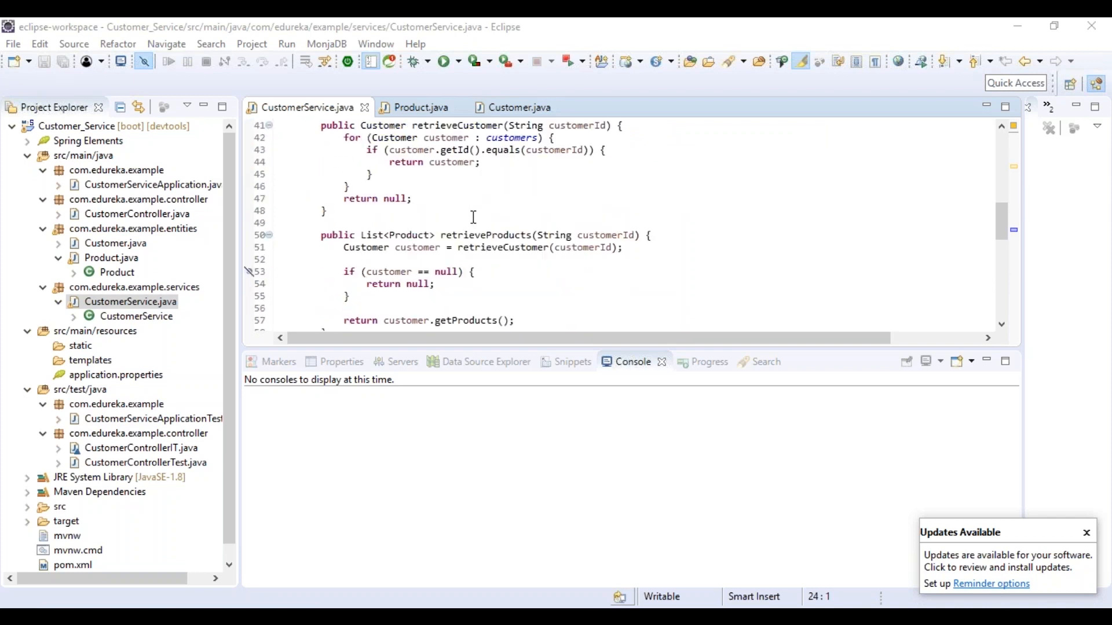
{"action": "scroll", "scroll_direction": "down", "scroll_amount": 3}
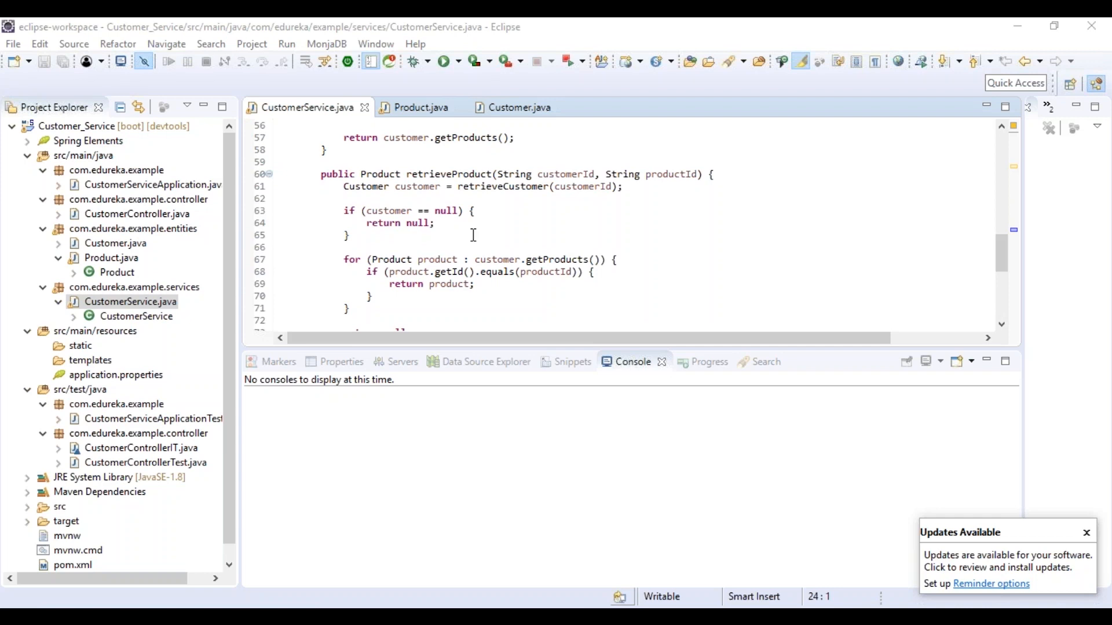
{"action": "left_click", "coordinate": [347, 235]}
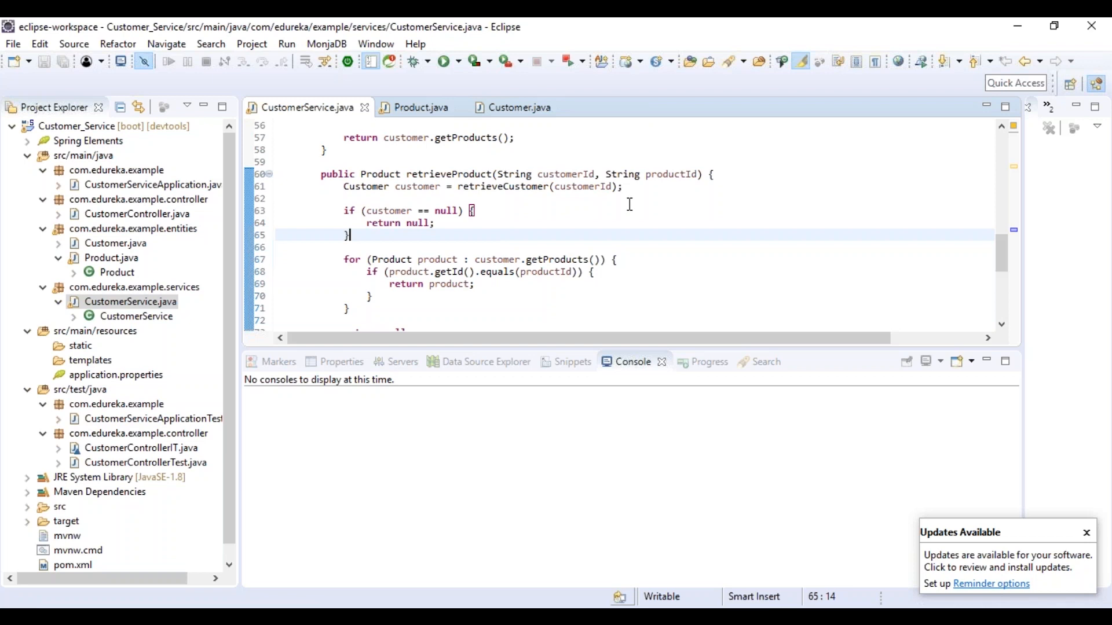
{"action": "mouse_move", "coordinate": [490, 152]}
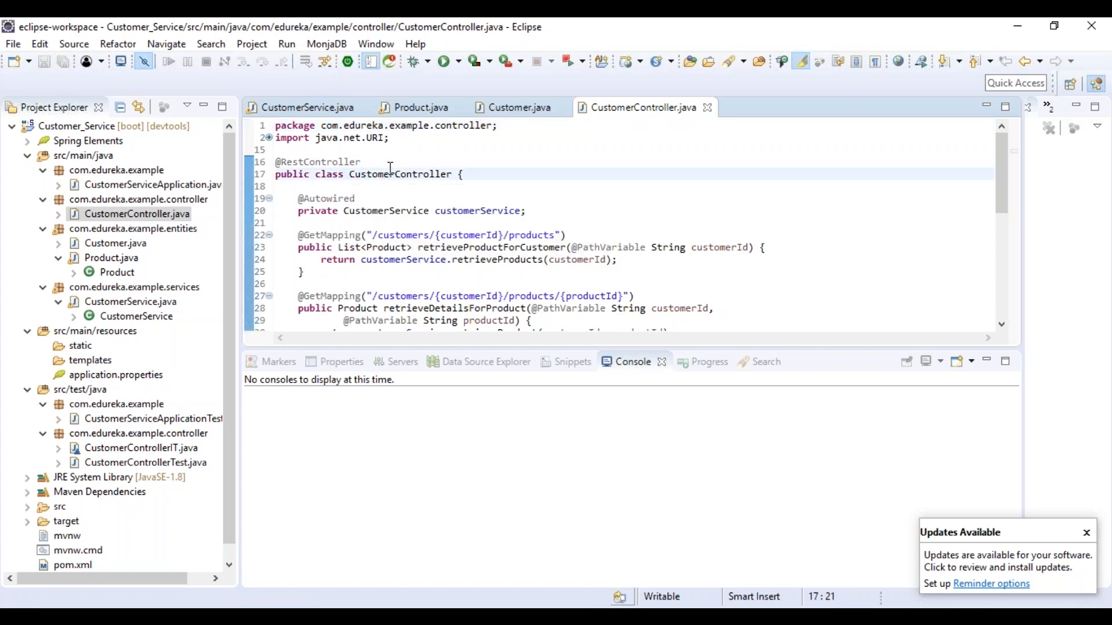
{"action": "double_click", "coordinate": [373, 174]}
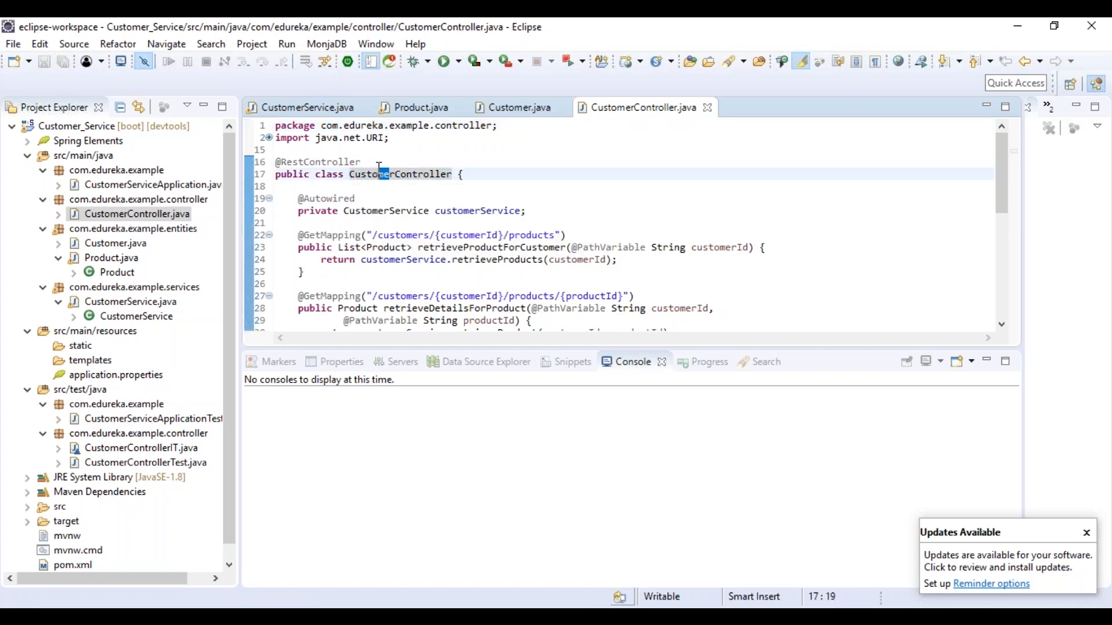
{"action": "left_click", "coordinate": [367, 161]}
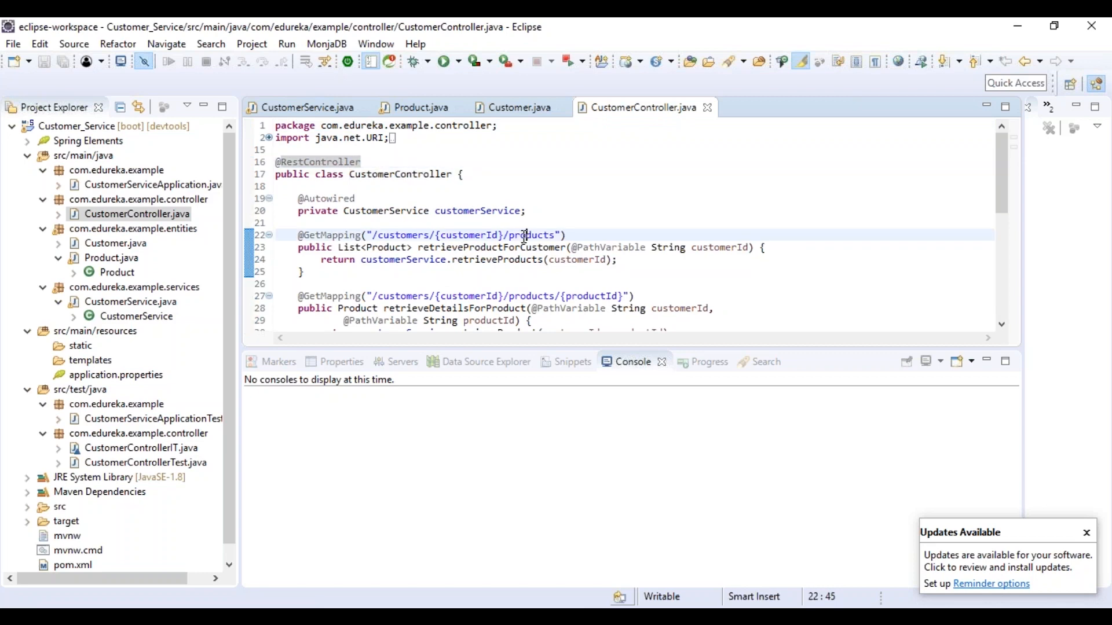
{"action": "scroll", "scroll_direction": "down", "scroll_amount": 3}
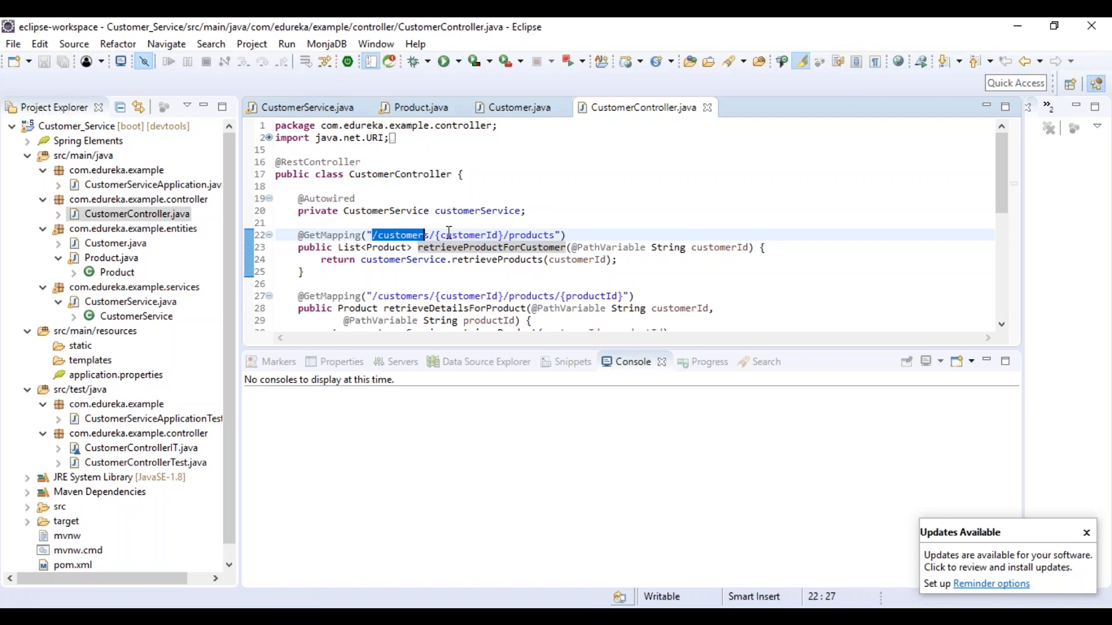
{"action": "scroll", "scroll_direction": "down", "scroll_amount": 3}
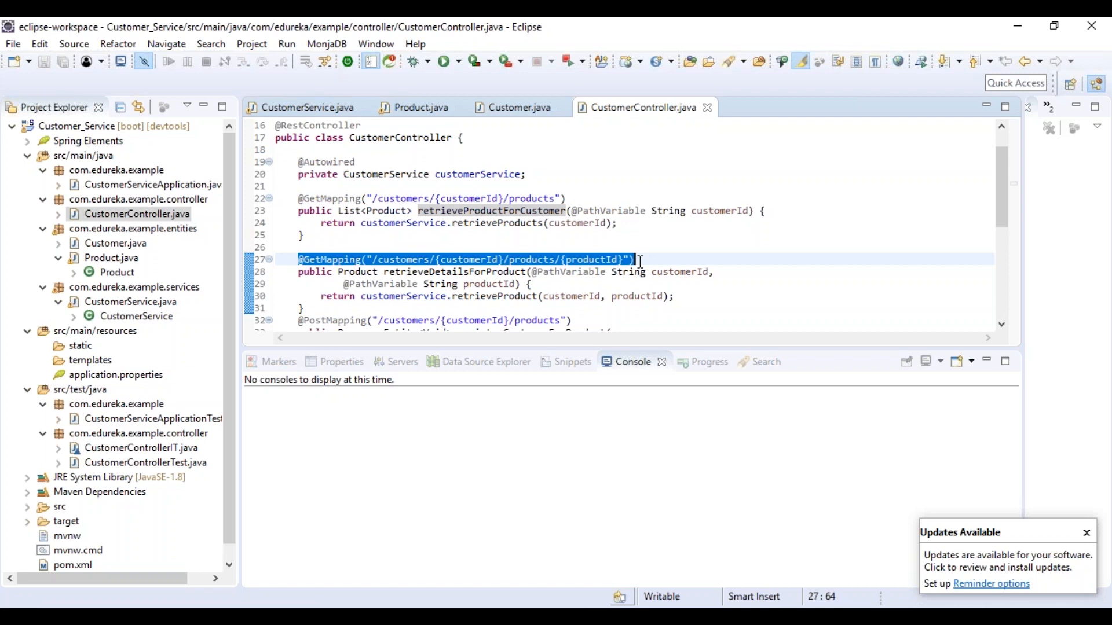
{"action": "left_click", "coordinate": [510, 259]}
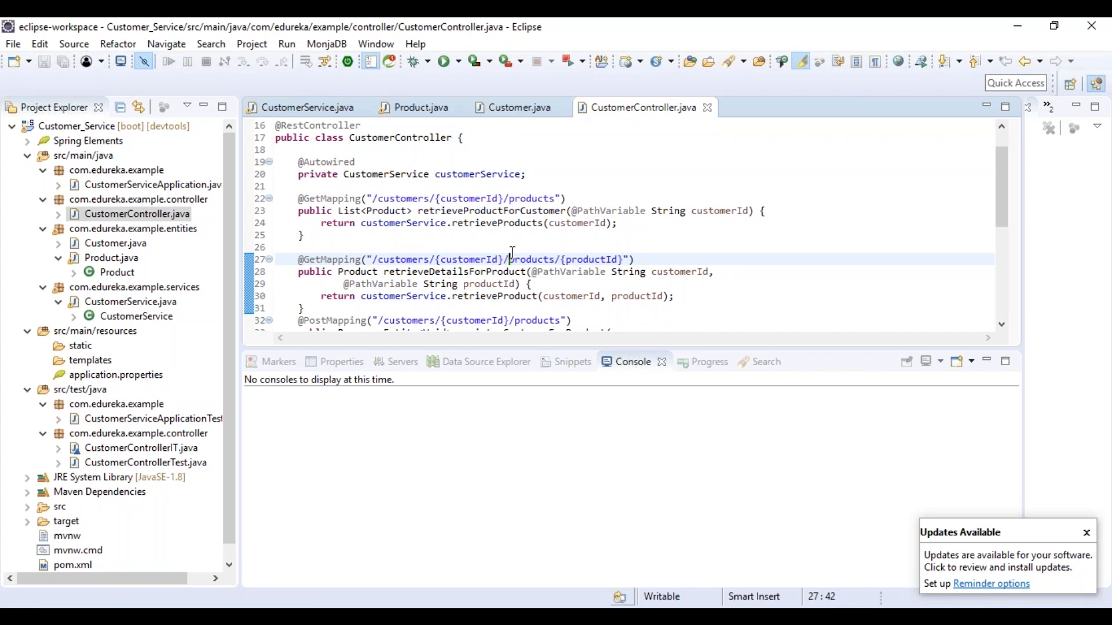
{"action": "scroll", "scroll_direction": "down", "scroll_amount": 3}
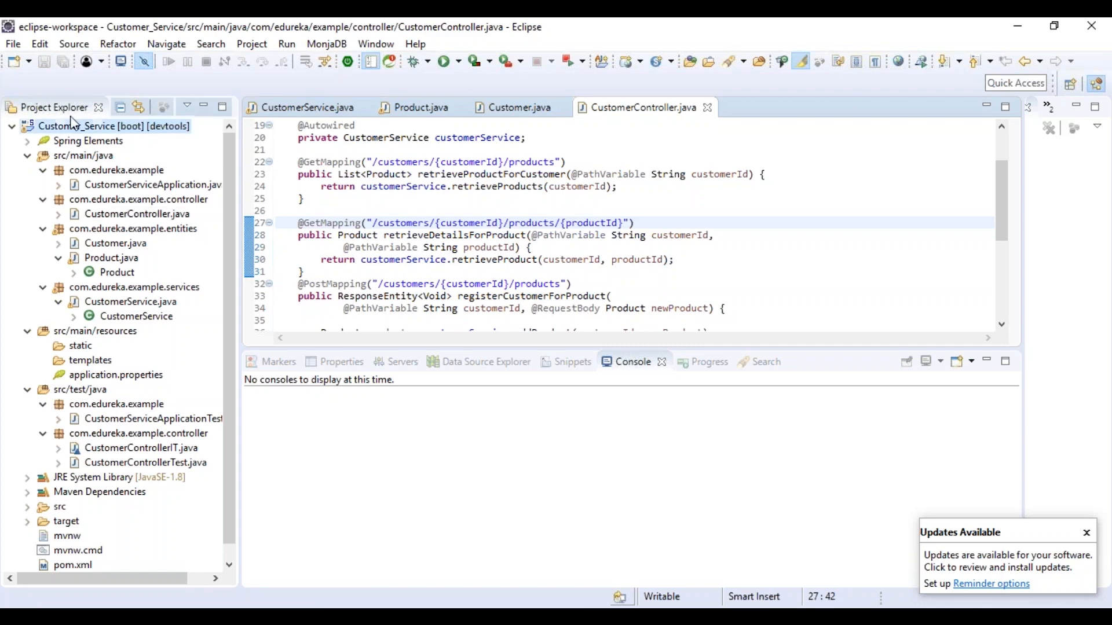
Run the Customer_Service project as a Spring Boot App from its context menu.
{"action": "right_click", "coordinate": [70, 125]}
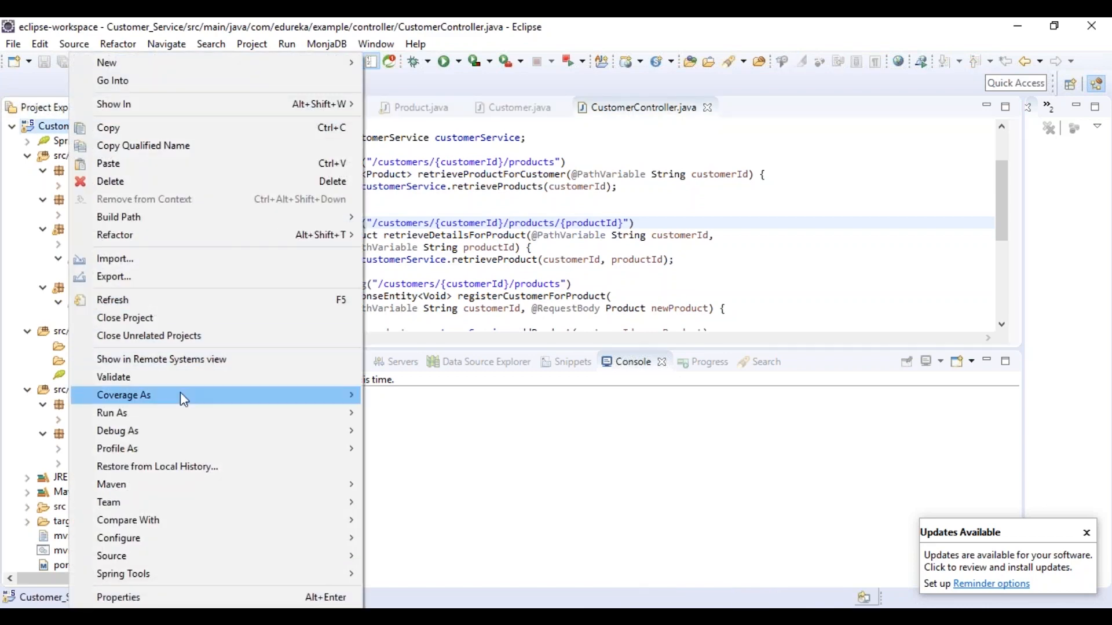
{"action": "mouse_move", "coordinate": [111, 413]}
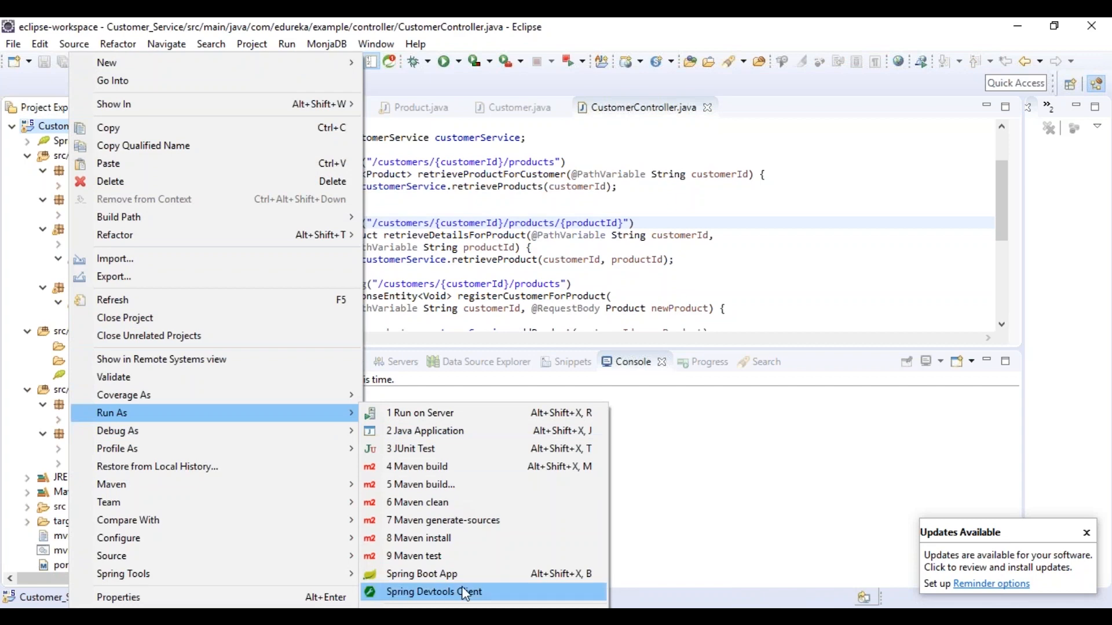
{"action": "left_click", "coordinate": [433, 592]}
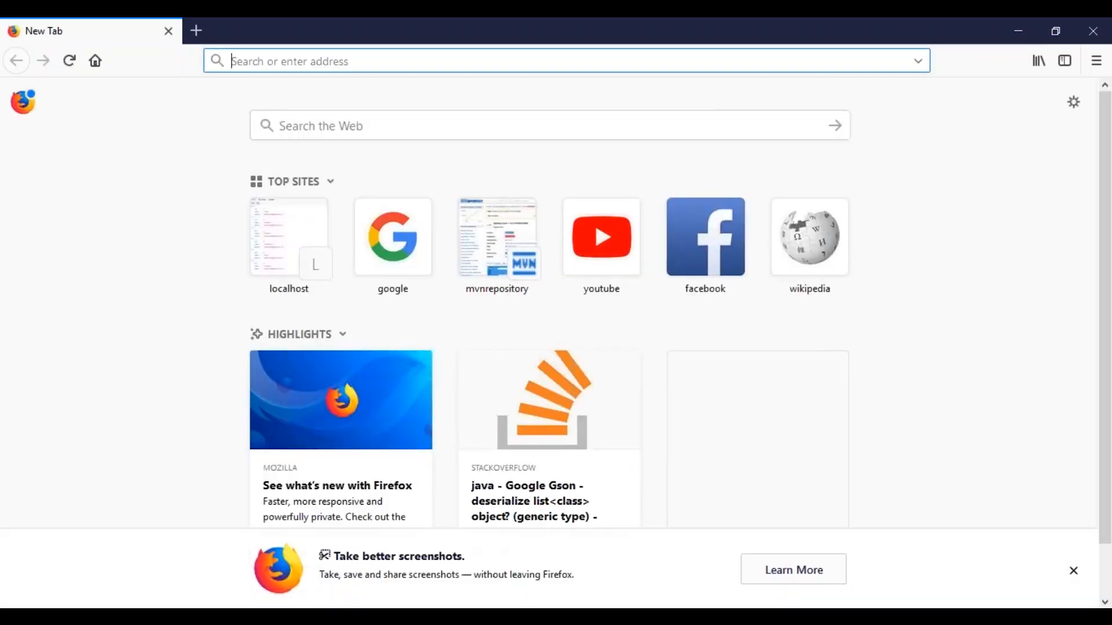
Request localhost:8080/customers/Customer1/products to get Product_A–Product_D as JSON.
{"action": "type", "text": "localhost/"}
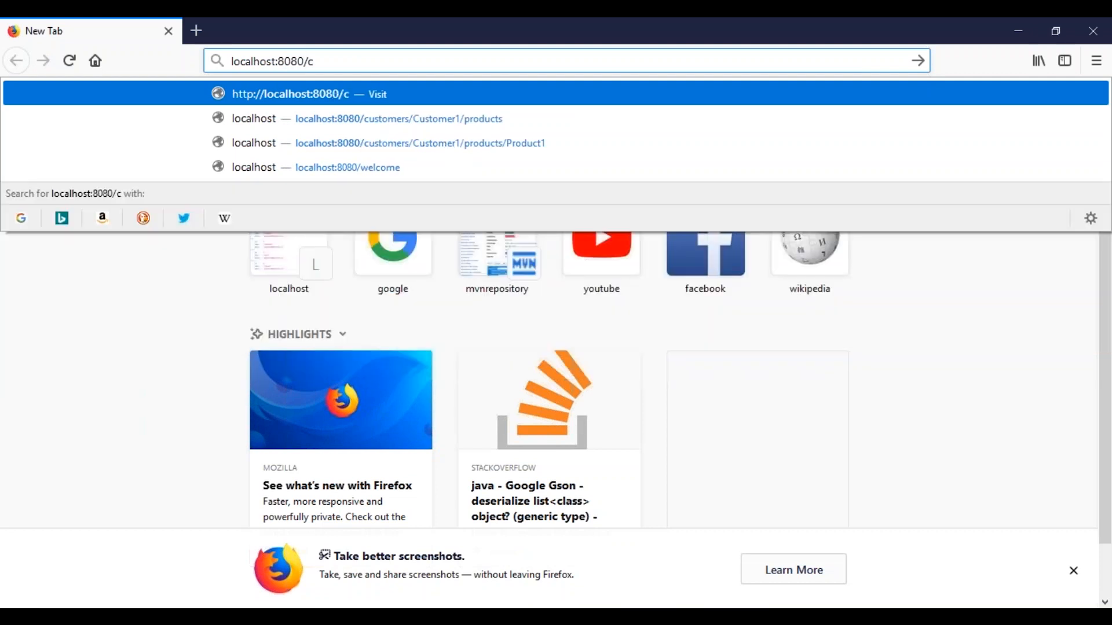
{"action": "type", "text": "ustomers"}
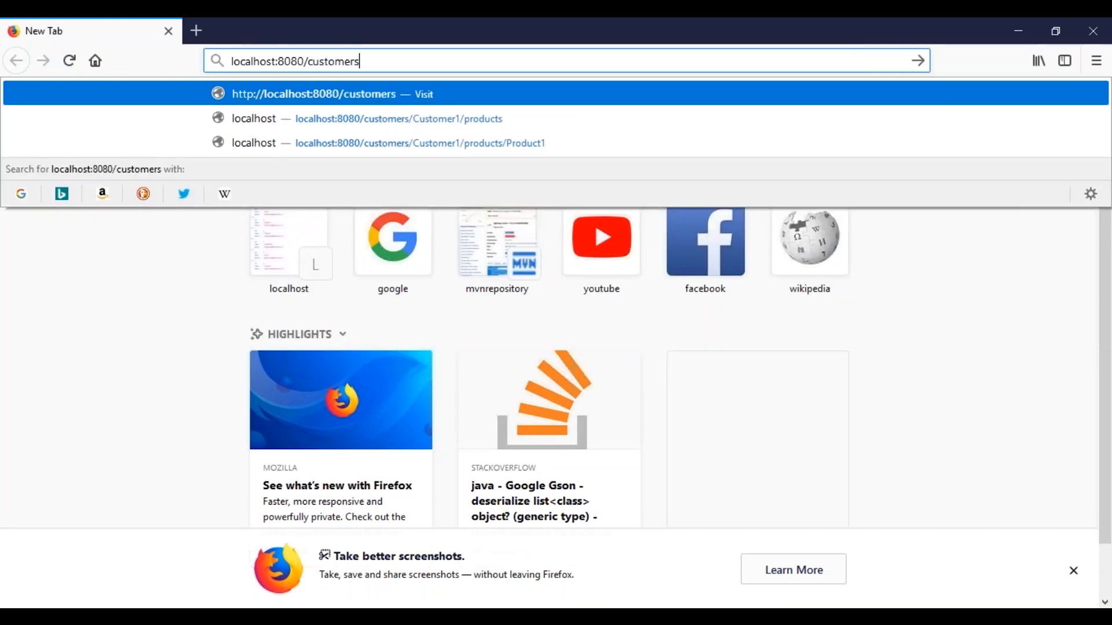
{"action": "type", "text": "/C"}
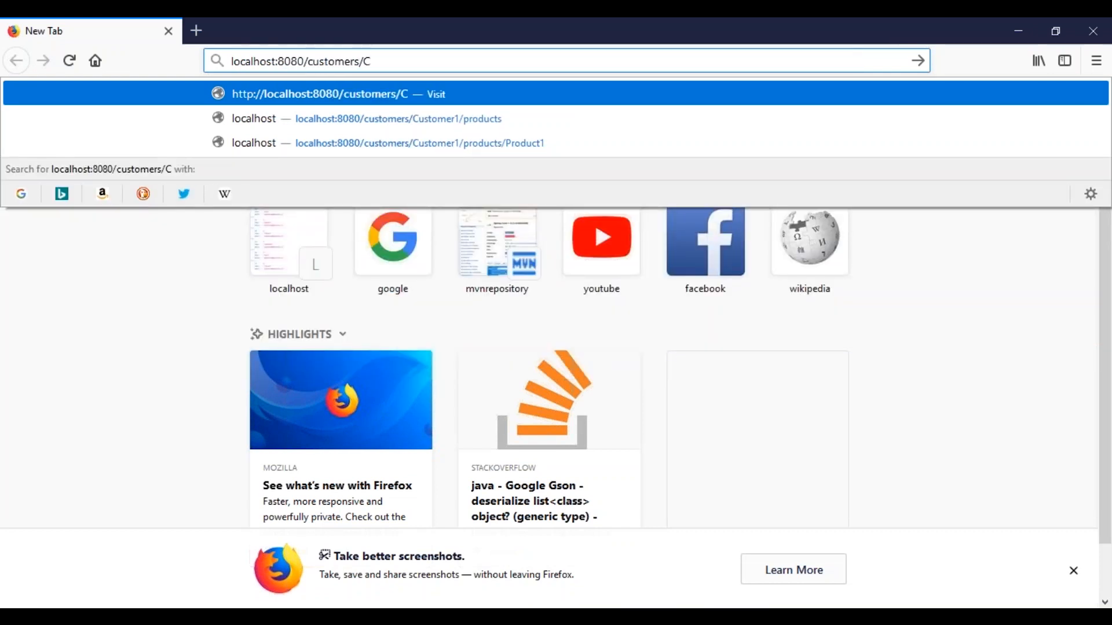
{"action": "type", "text": "ustomer1"}
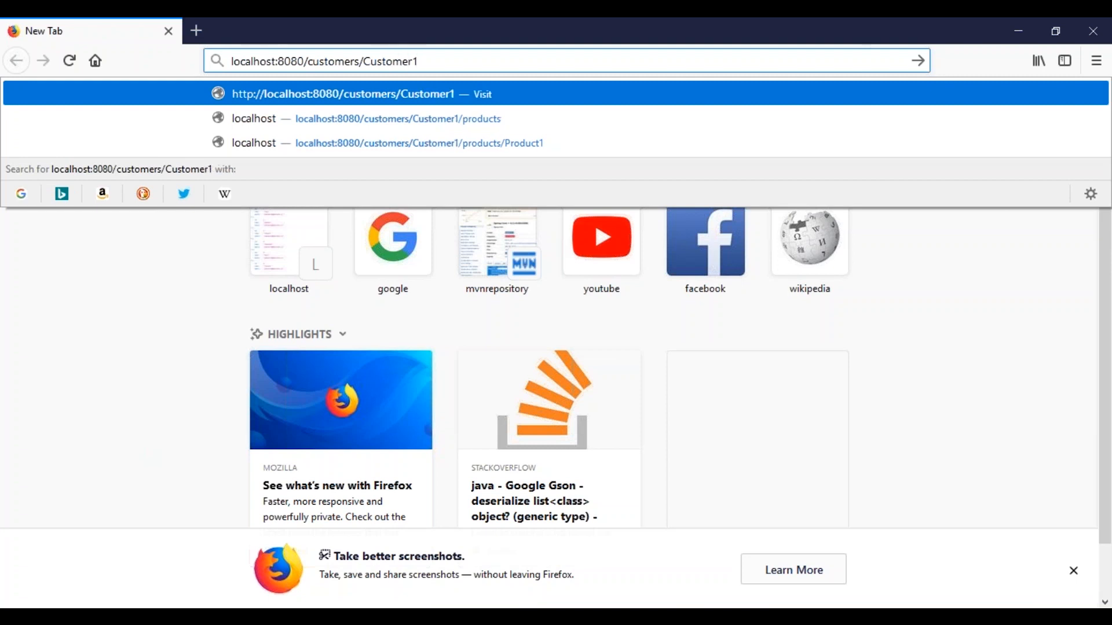
{"action": "type", "text": "/products"}
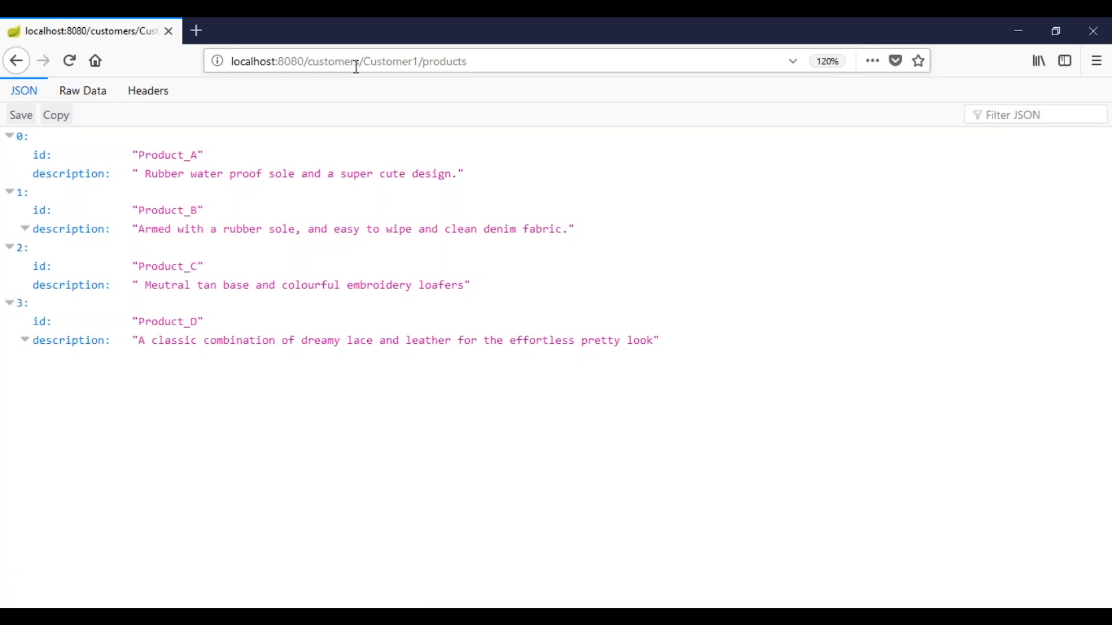
{"action": "mouse_move", "coordinate": [756, 512]}
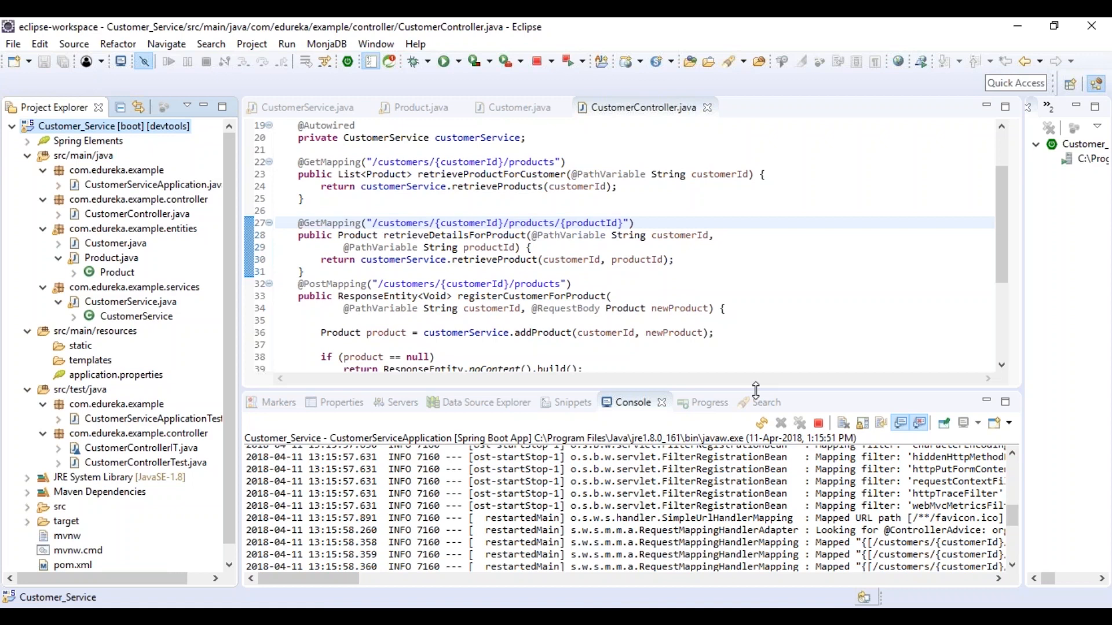
{"action": "mouse_move", "coordinate": [356, 235]}
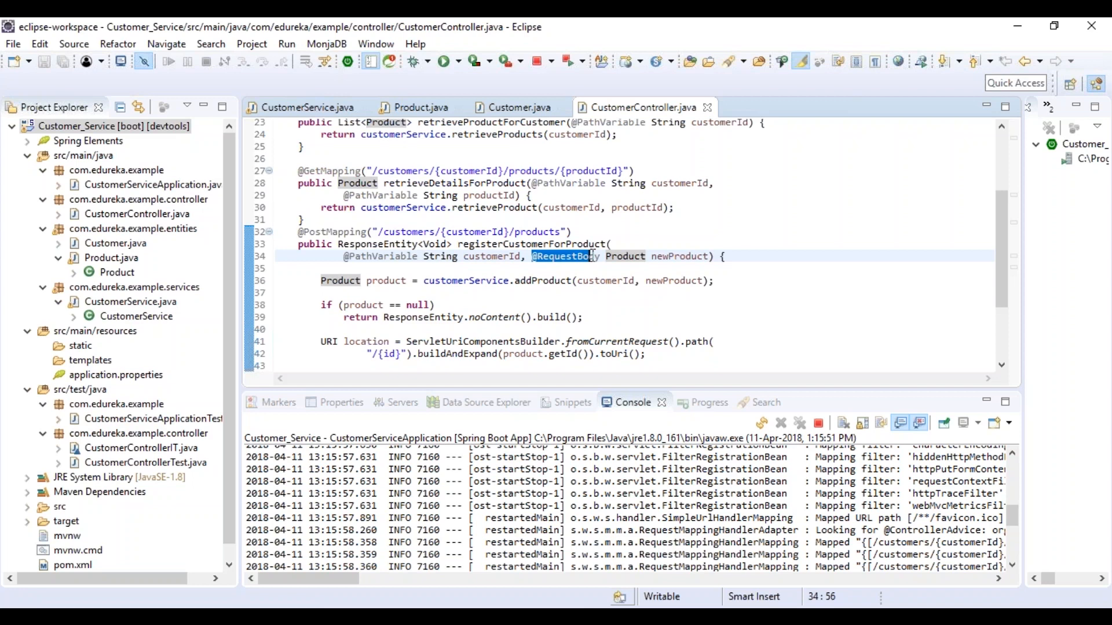
{"action": "left_click", "coordinate": [343, 269]}
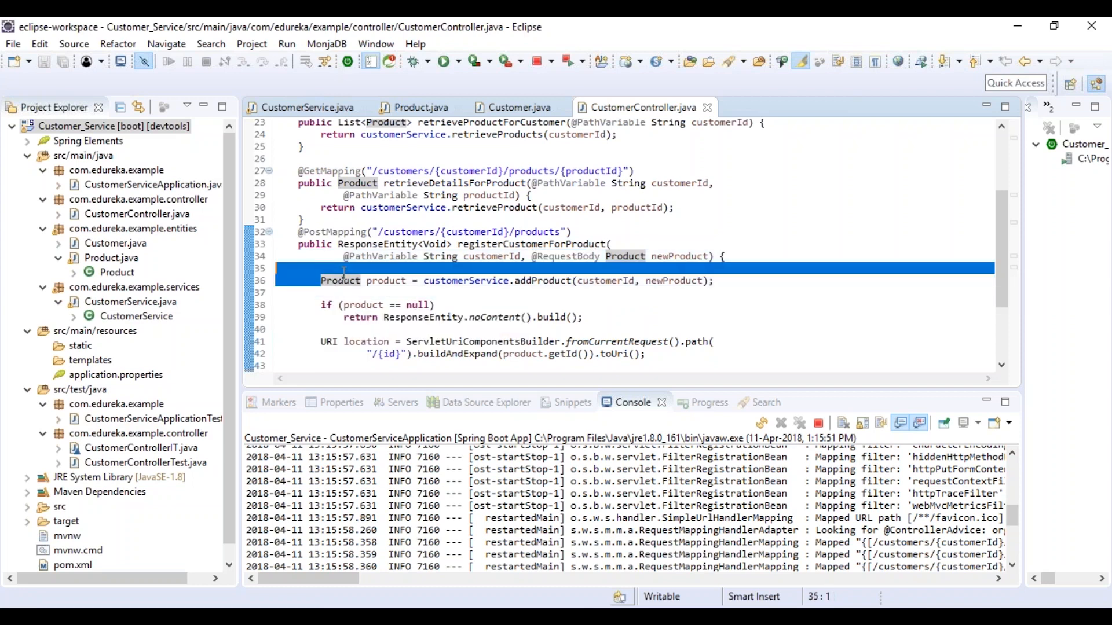